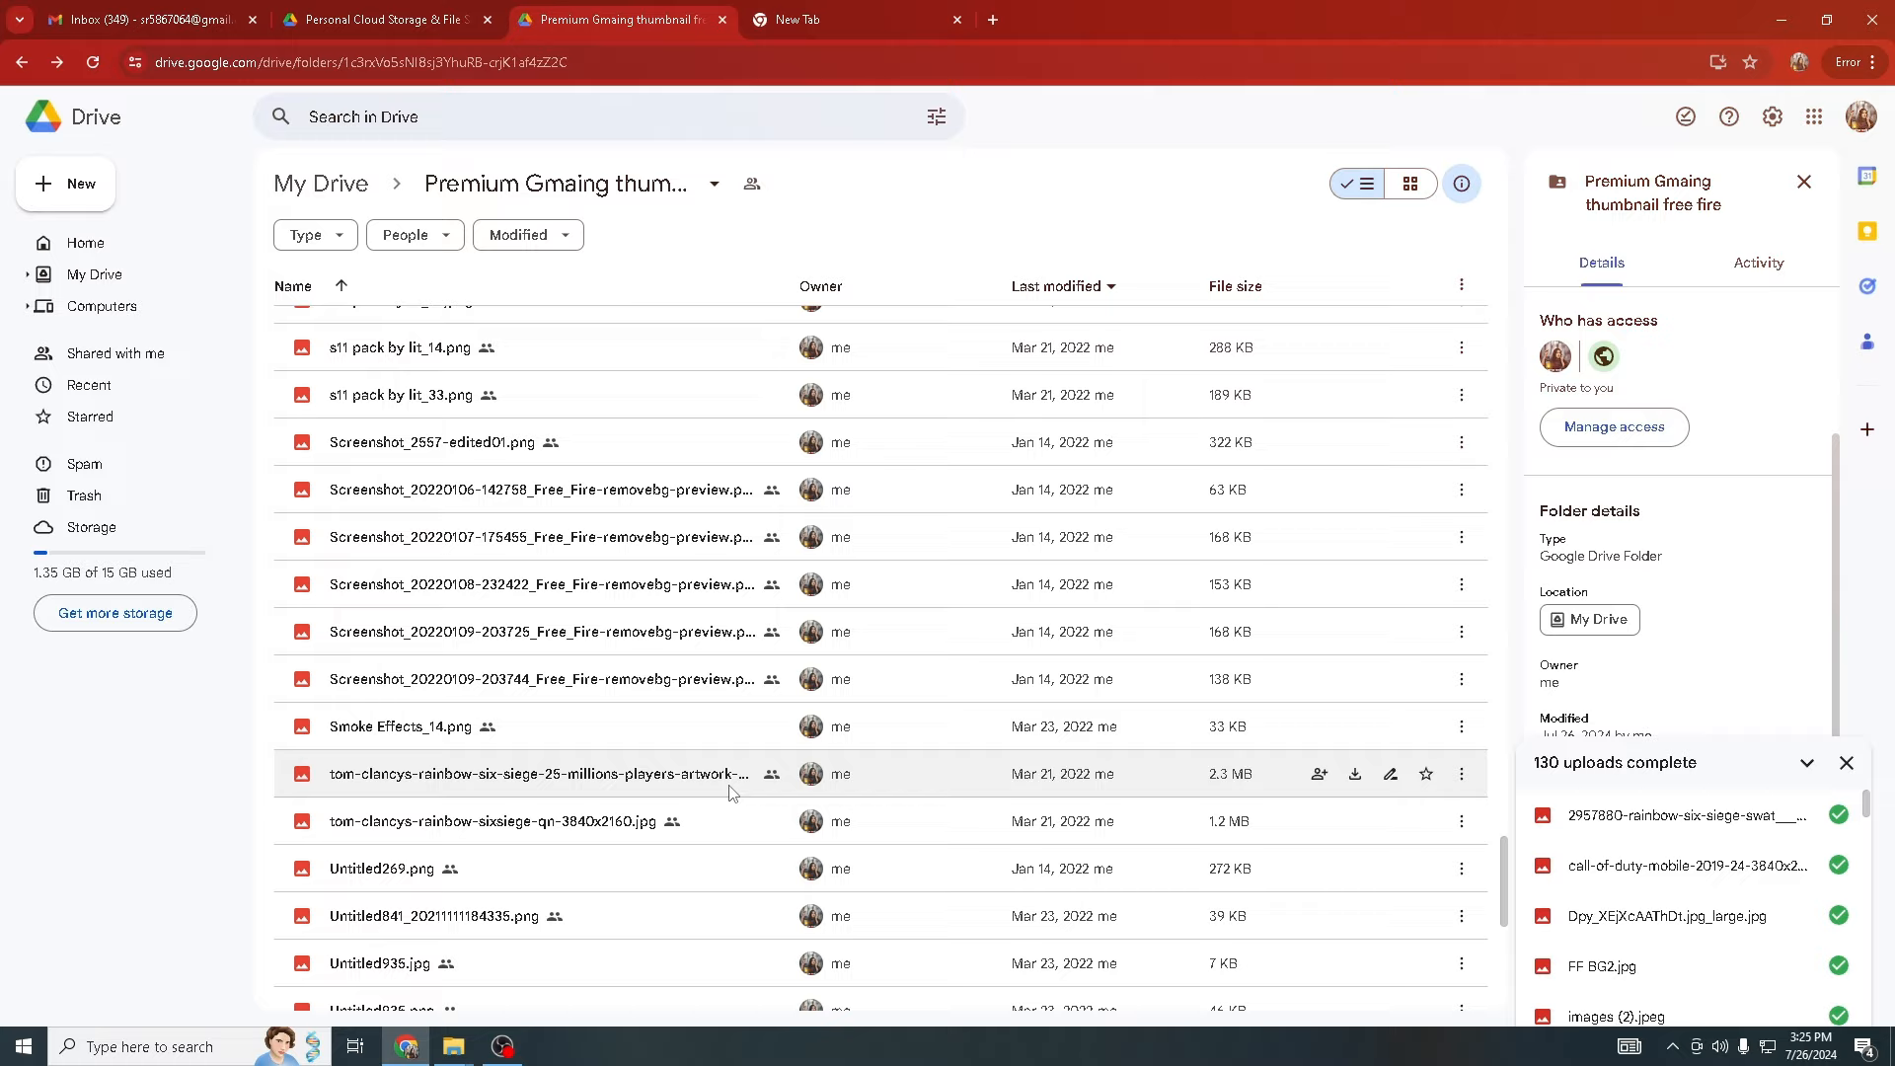
scroll(down, 3)
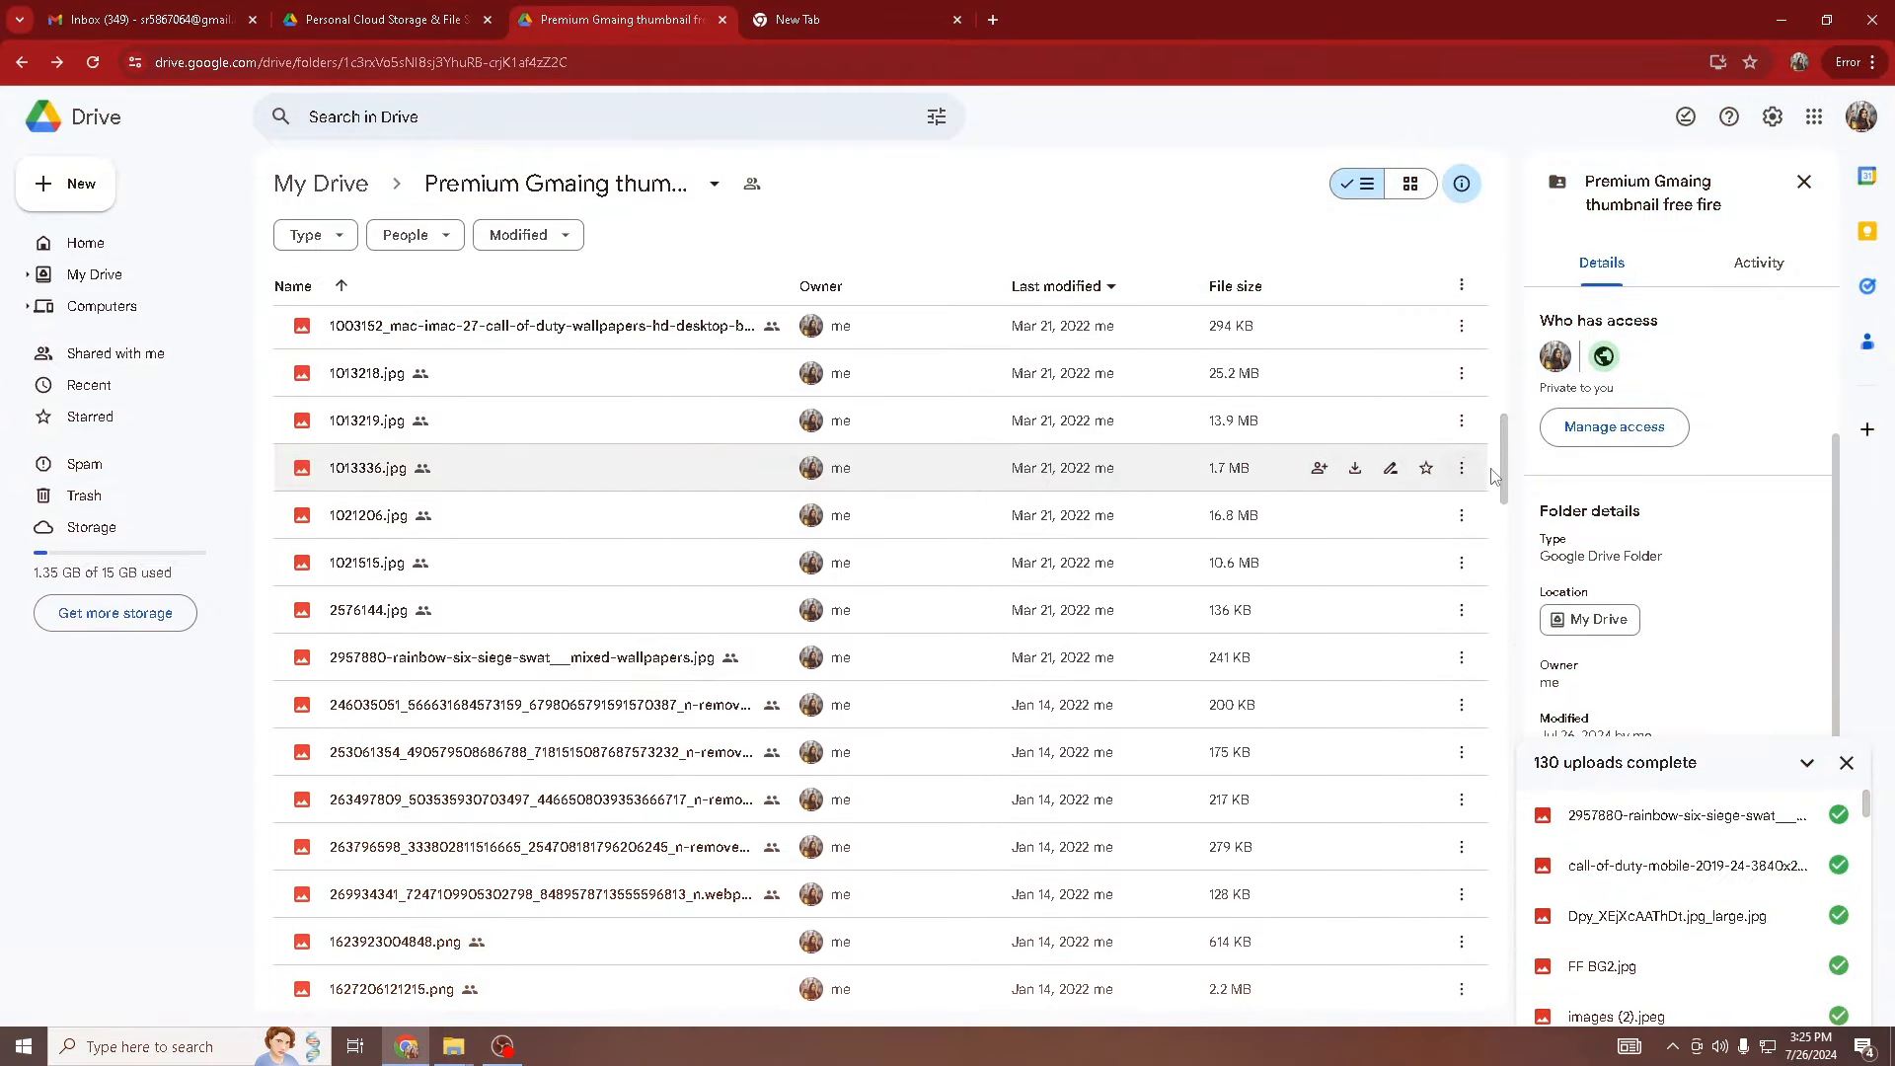
scroll(down, 3)
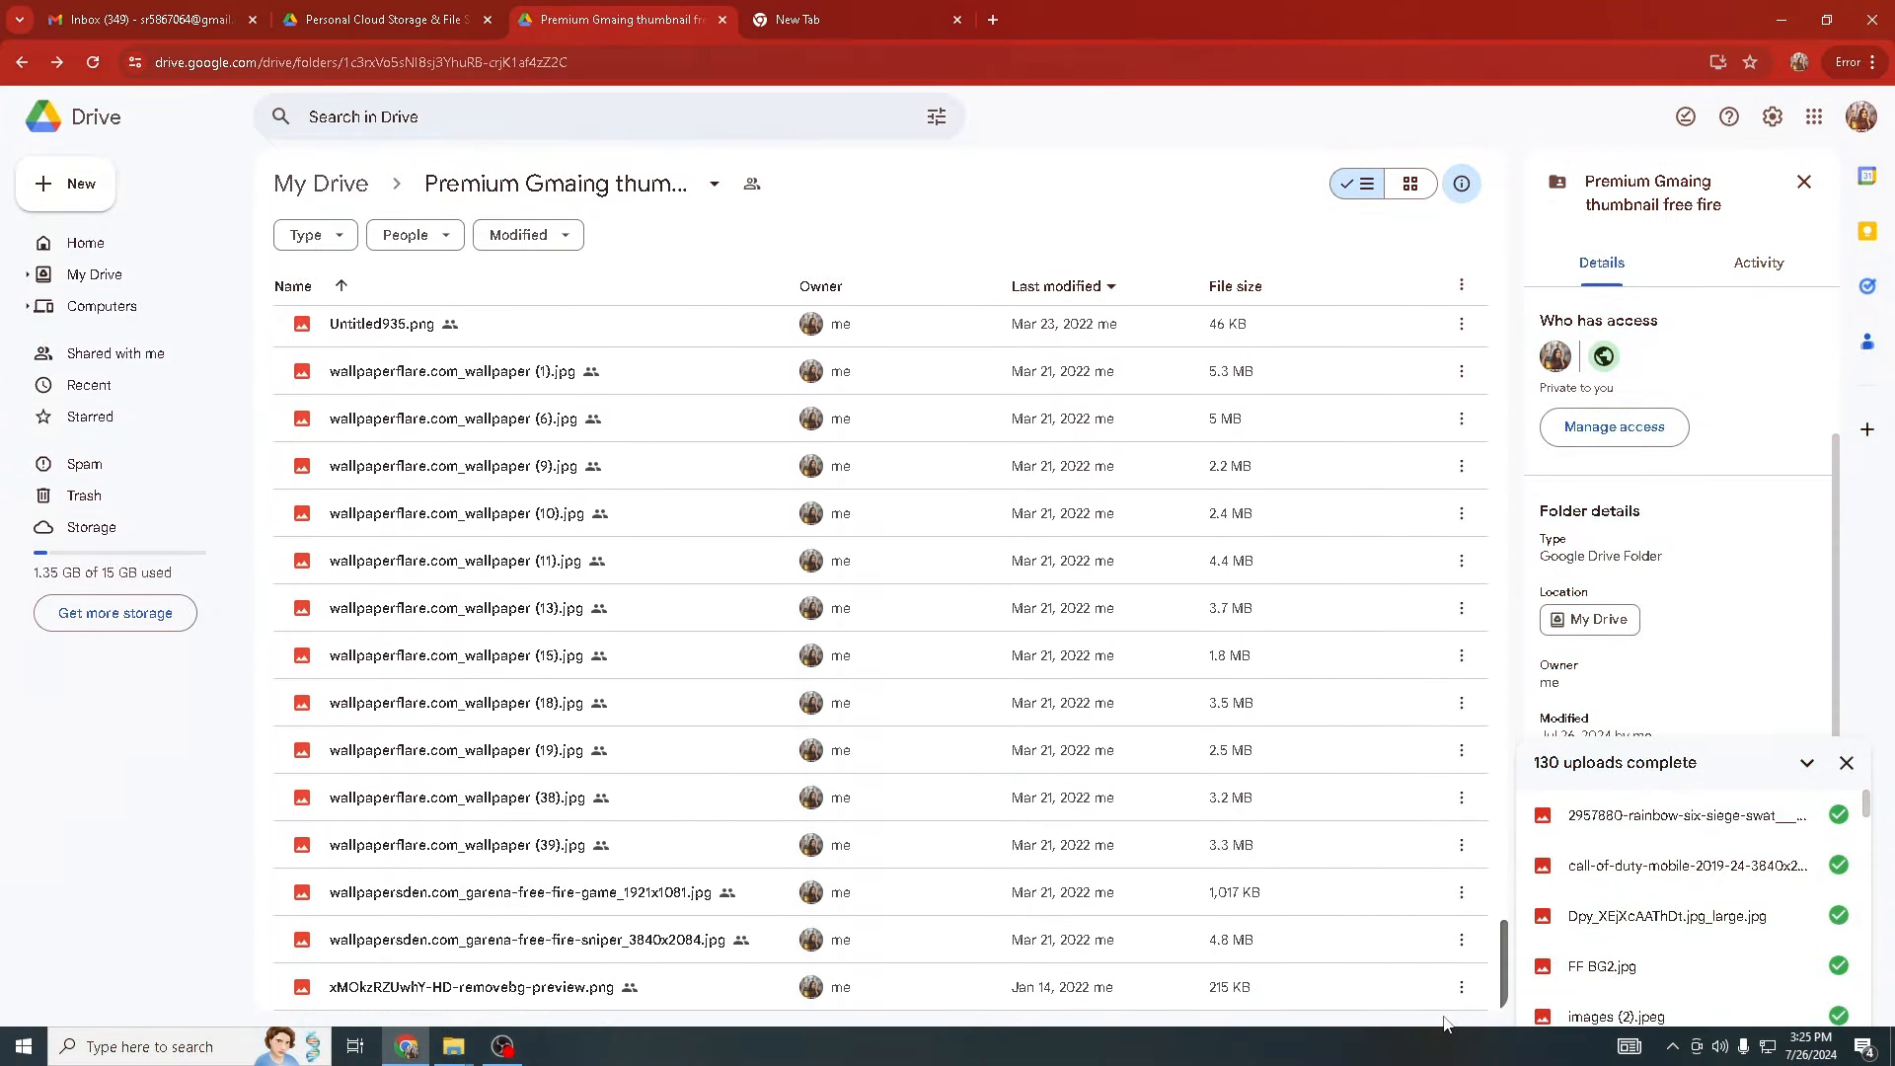